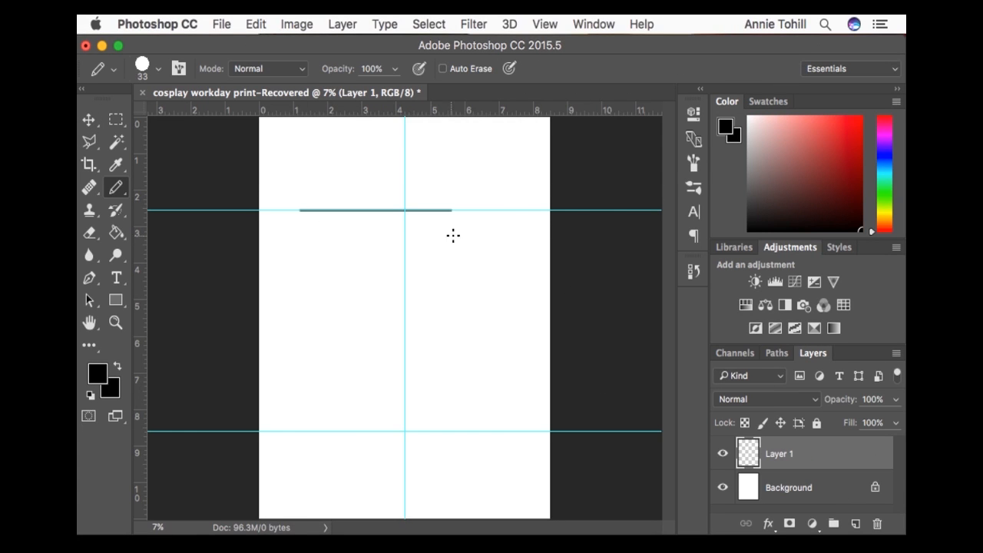
- Draw a short pencil line along the upper horizontal guide
drag(262, 123, 310, 434)
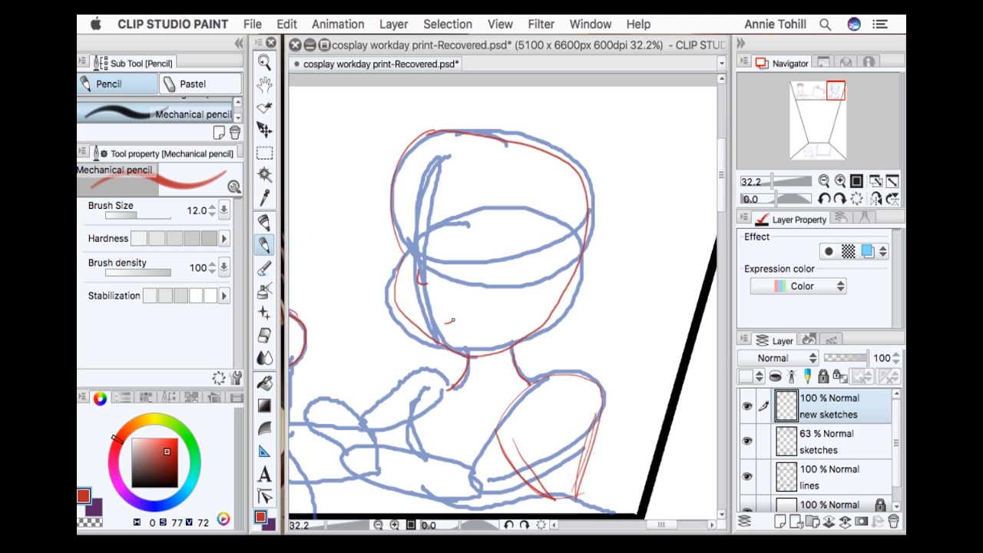
- Add a blue pencil stroke to the character's head-and-shoulders sketch on 'new sketches'
click(263, 335)
text(fix paint)
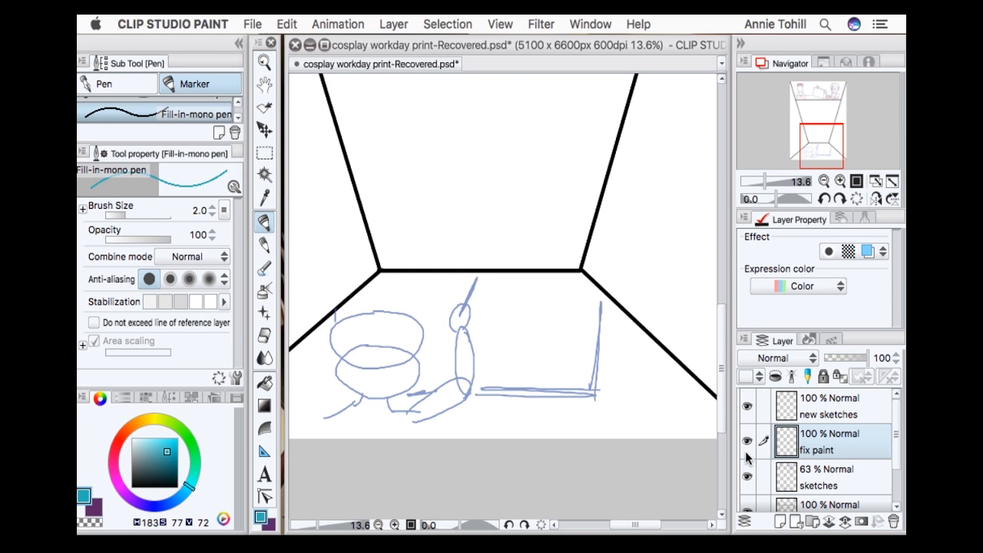
- Select the fix paint layer to sketch the bottom desk figure in blue
click(829, 406)
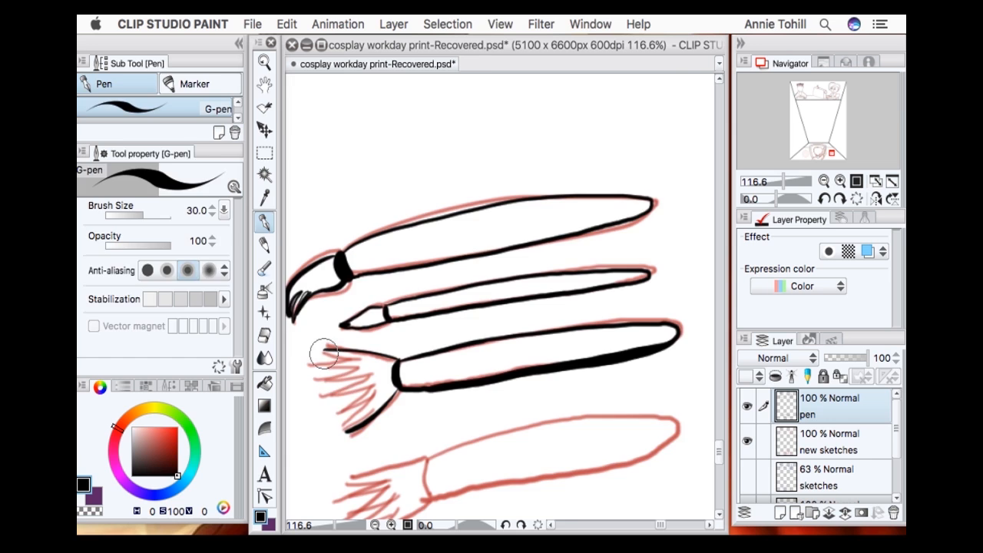
- Ink the paintbrushes with the size-30 G-pen on the pen layer
scroll(down, 3)
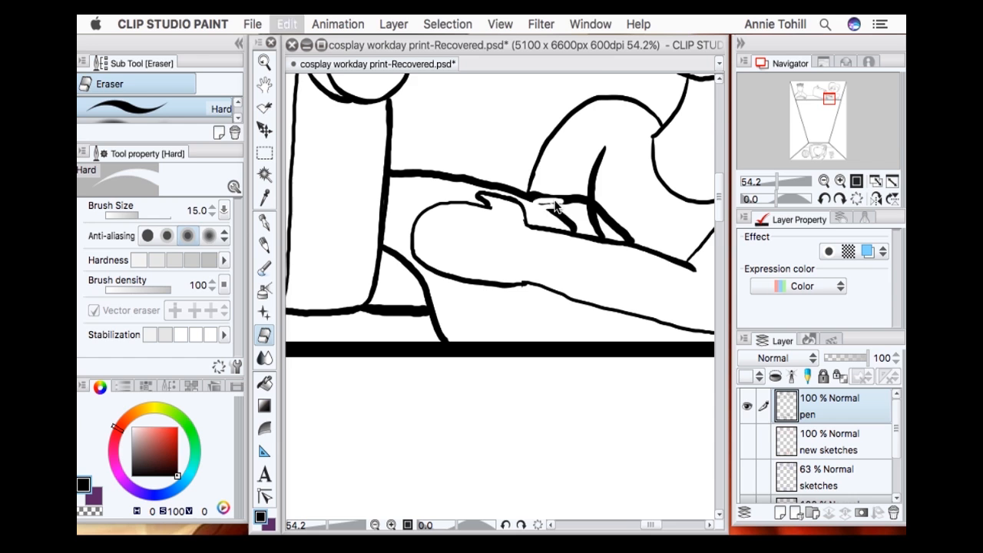
- Erase overlapping stray lines in the inked hand with the size-15 Hard Eraser
click(264, 223)
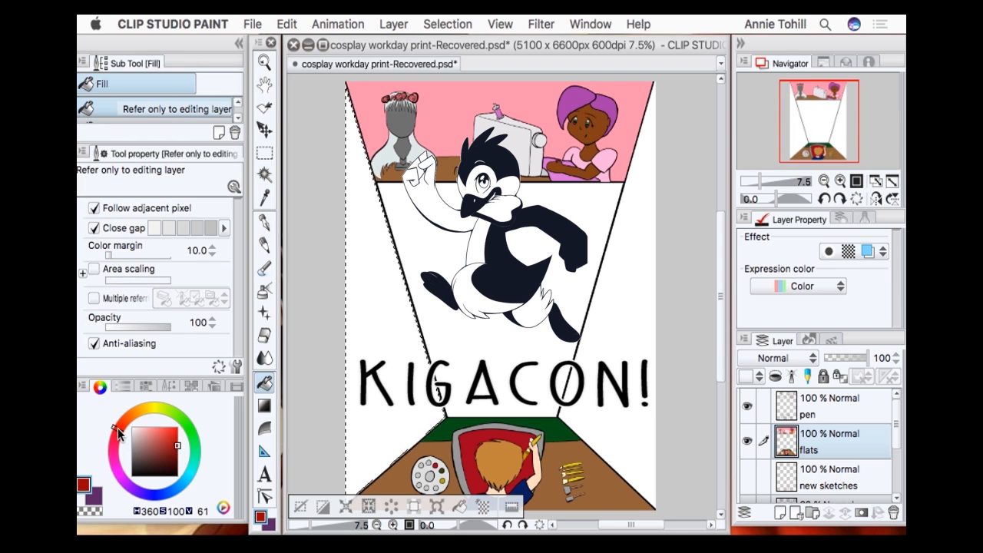
- Pick a new wall colour and bucket-fill the room's wall area
click(388, 330)
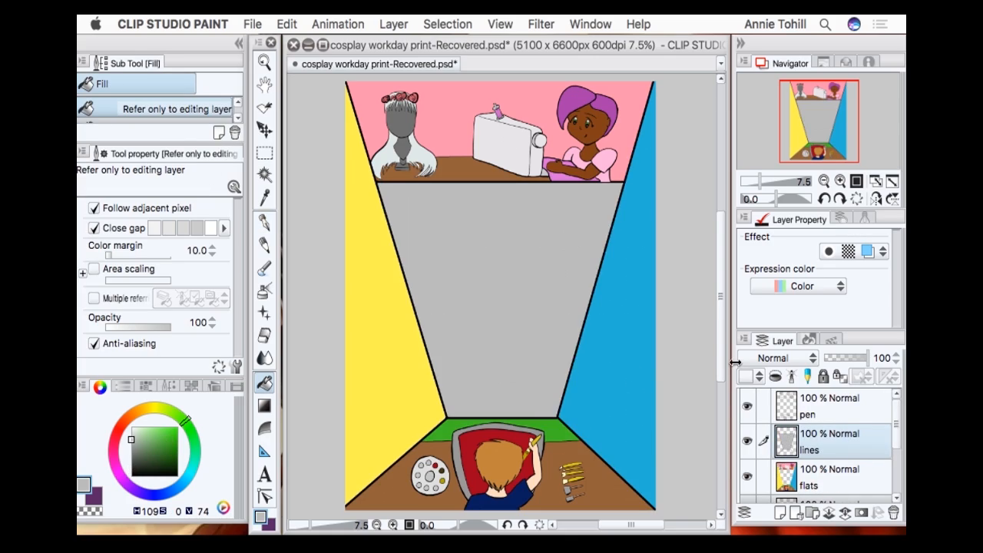
click(499, 299)
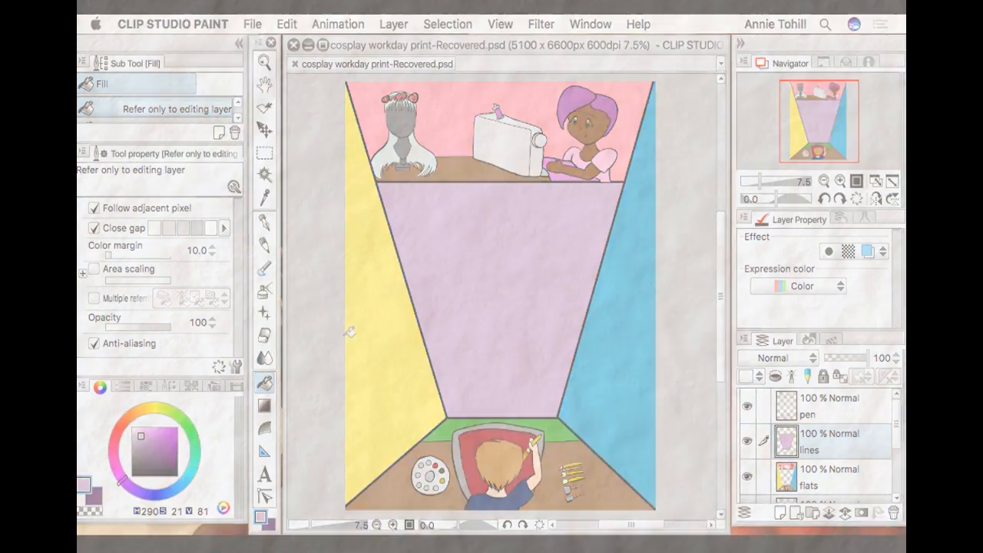